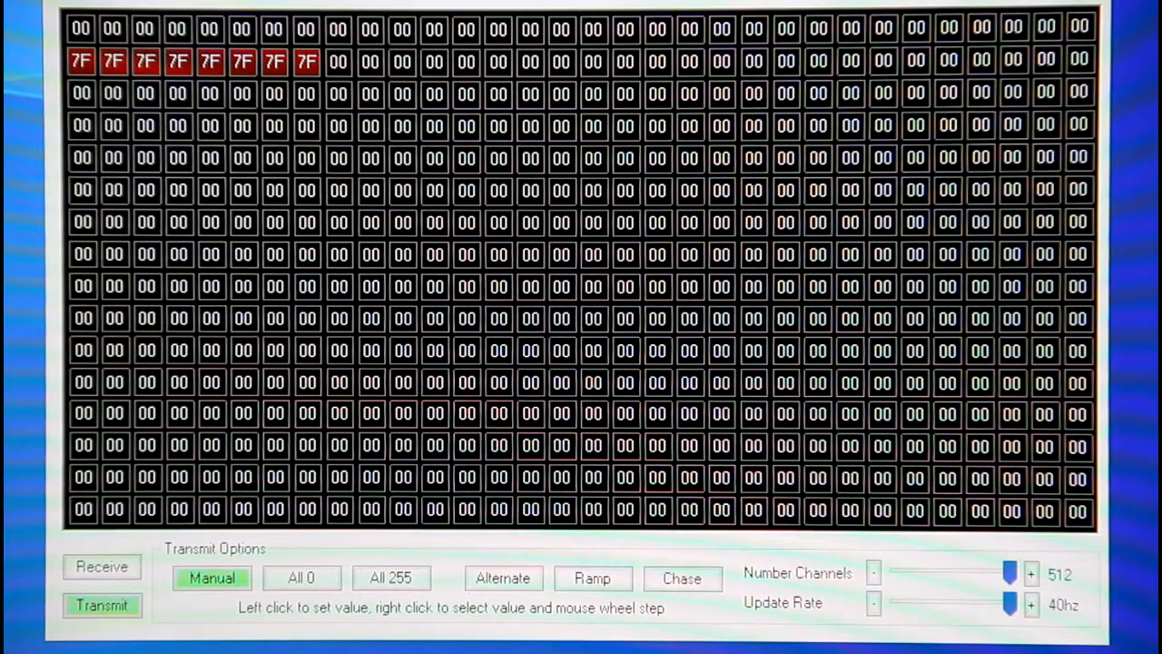
mouse_move(561, 156)
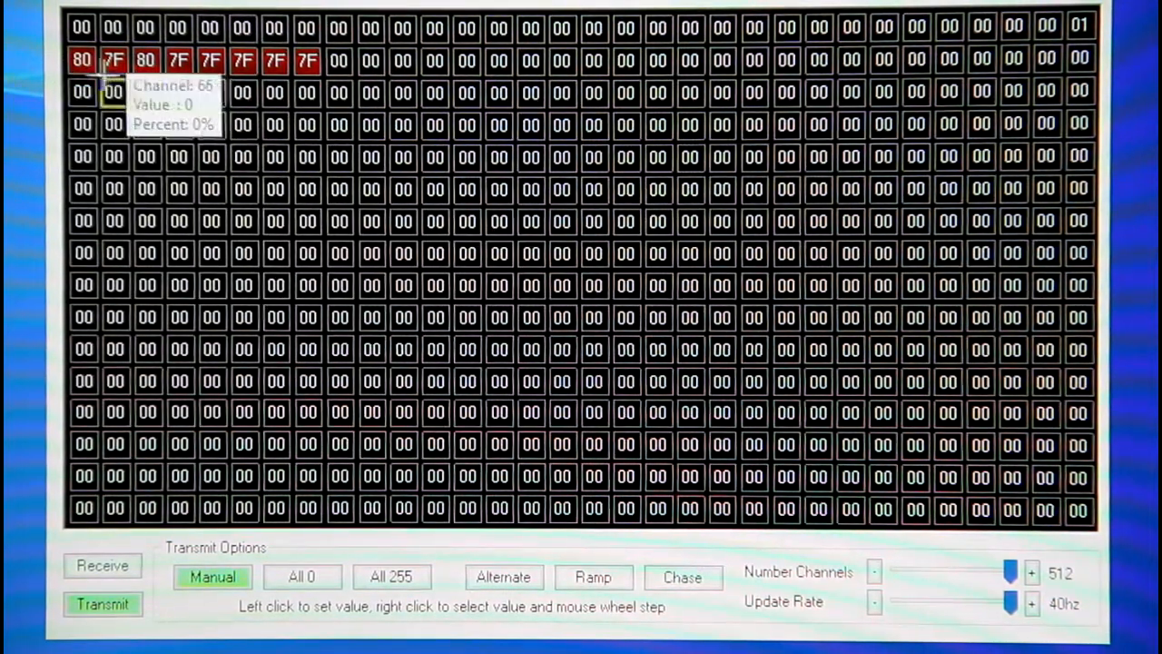
mouse_move(274, 222)
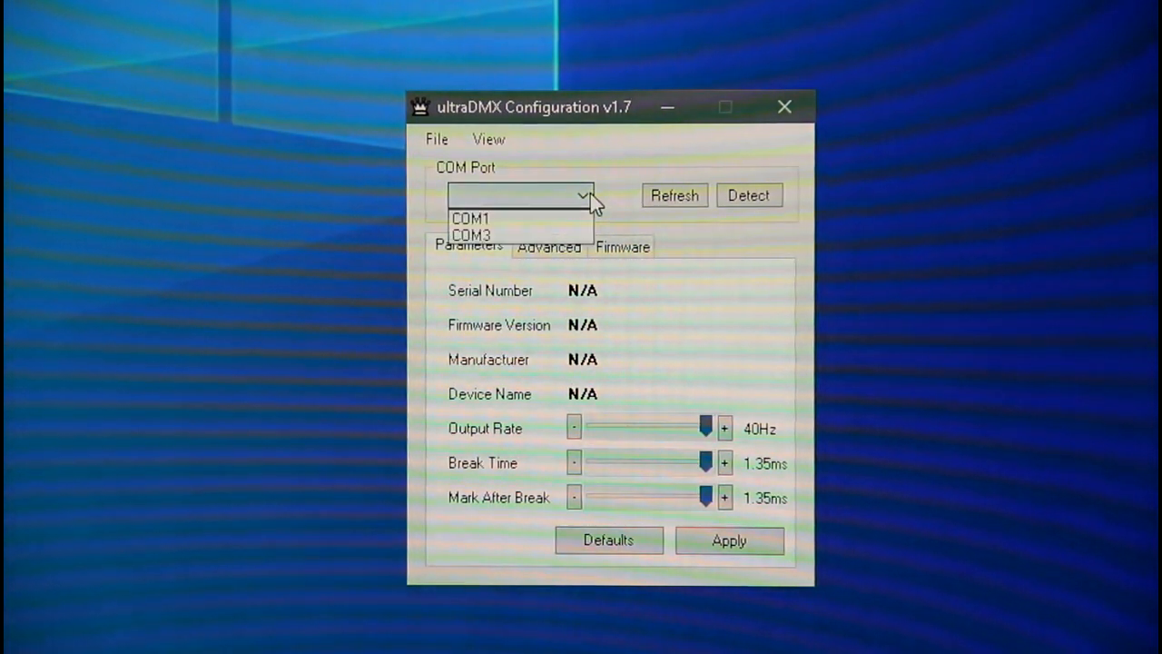
- Connect to the ultraDMX Micro on COM3 and bring up the DMX display from the View menu
click(472, 234)
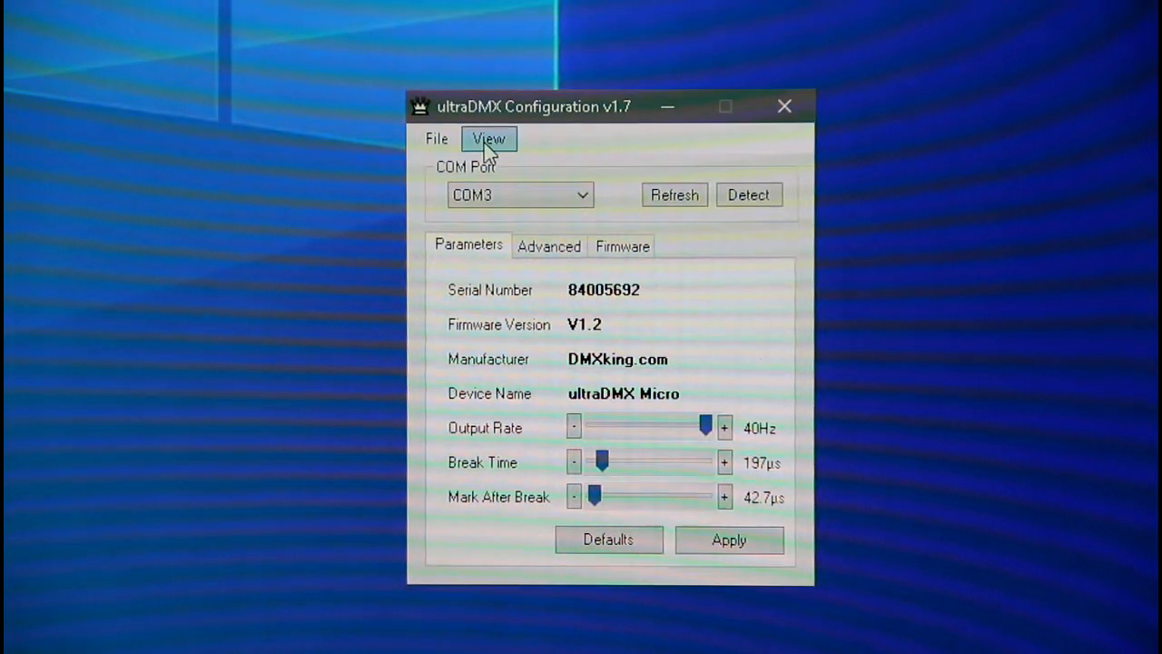
click(491, 138)
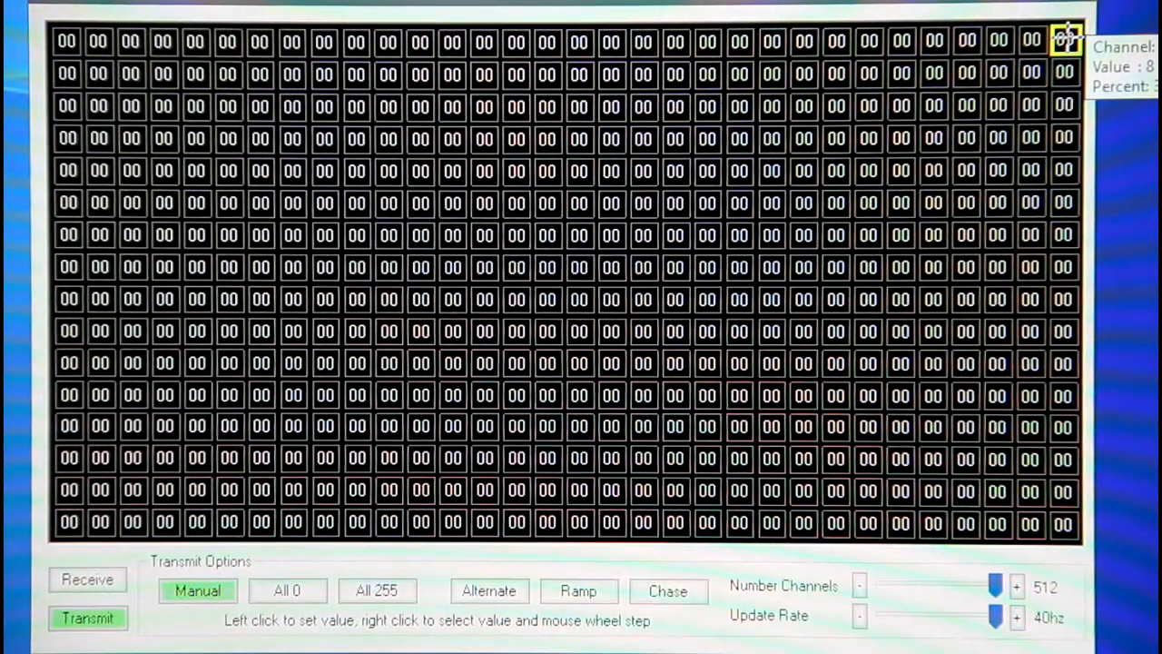
- Step channel 32 to 03 with the mouse wheel, leaving all other channels at 00
right_click(1062, 40)
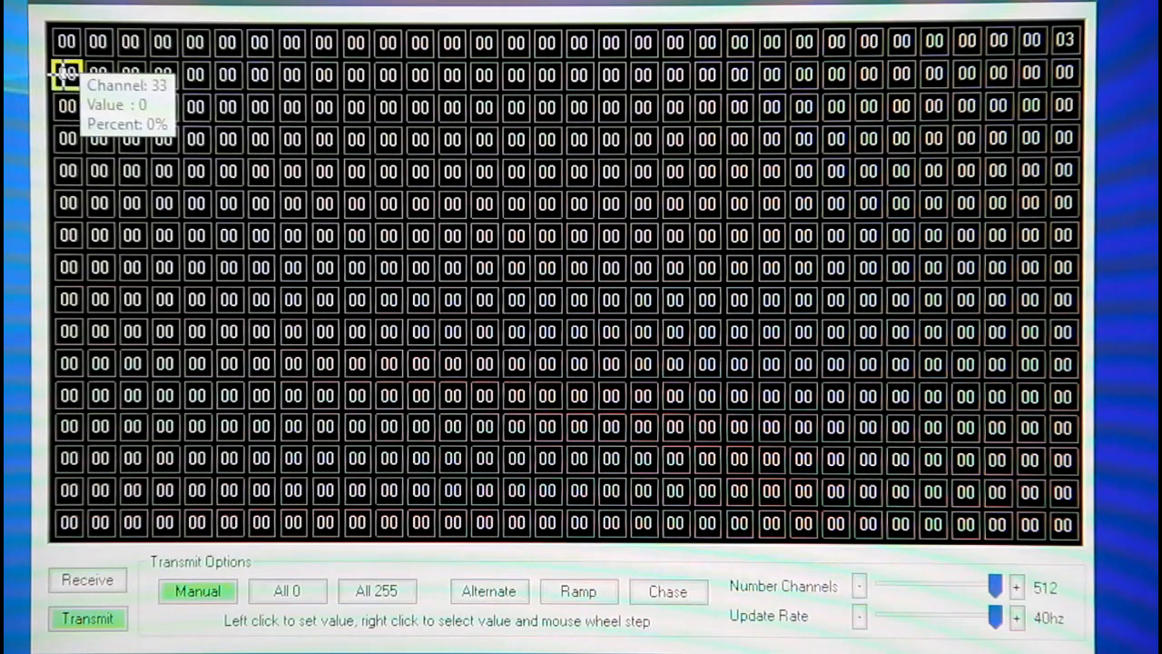
- Set channels 33 through 40 to full FF so the Hydra outputs switch on
right_click(69, 75)
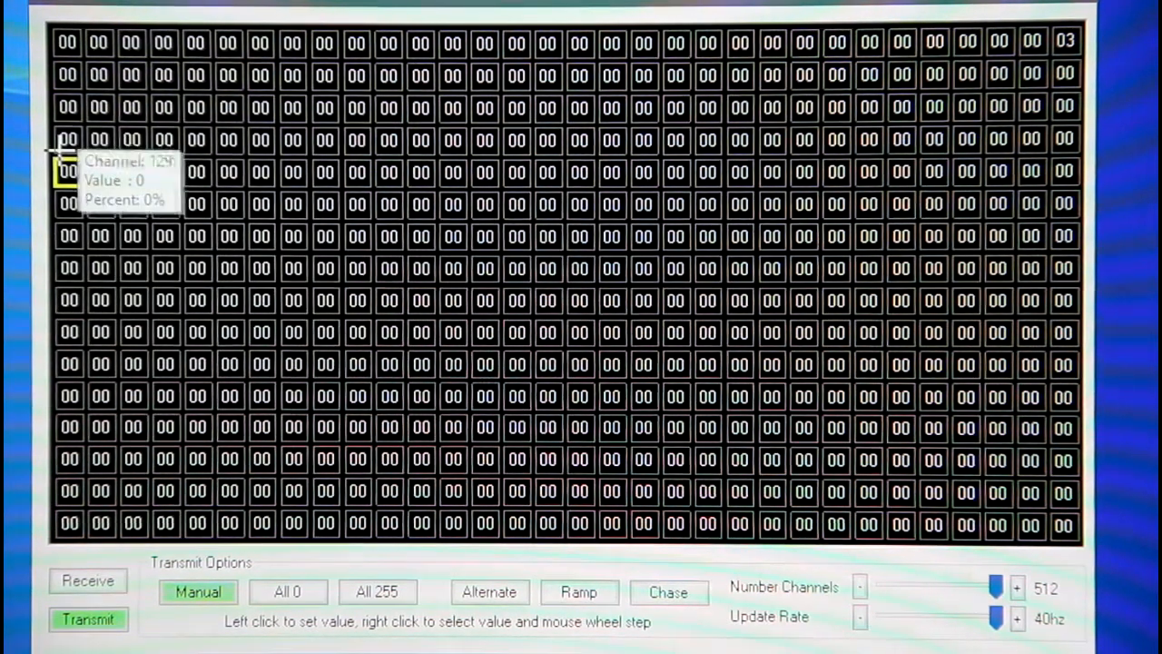
mouse_move(69, 73)
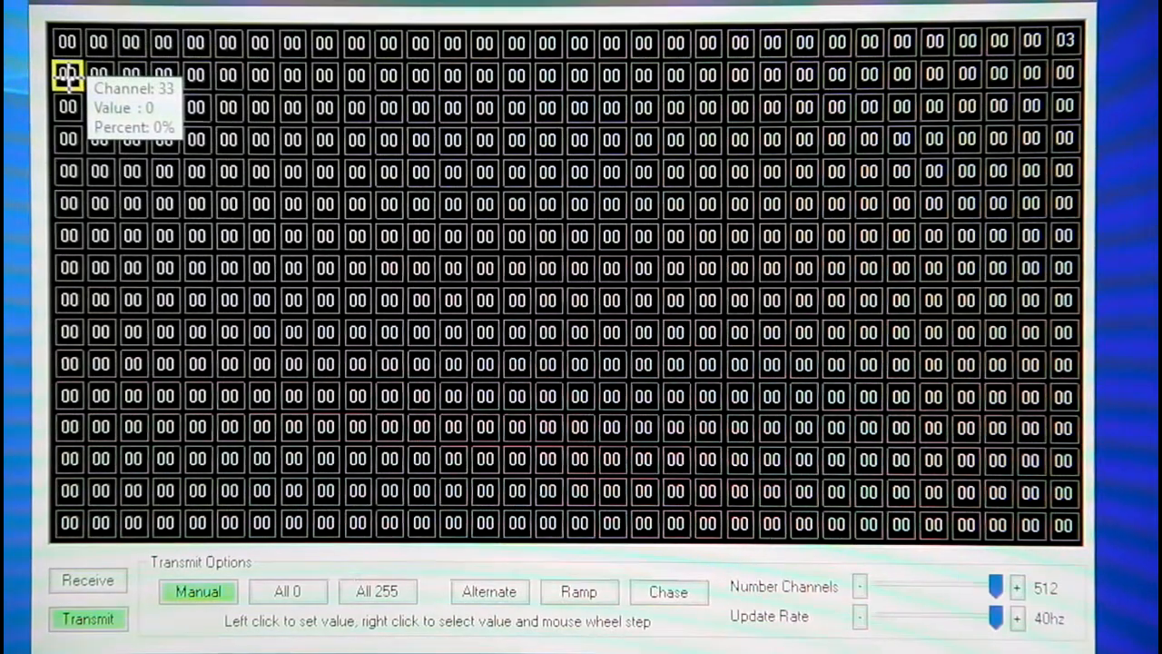
click(98, 75)
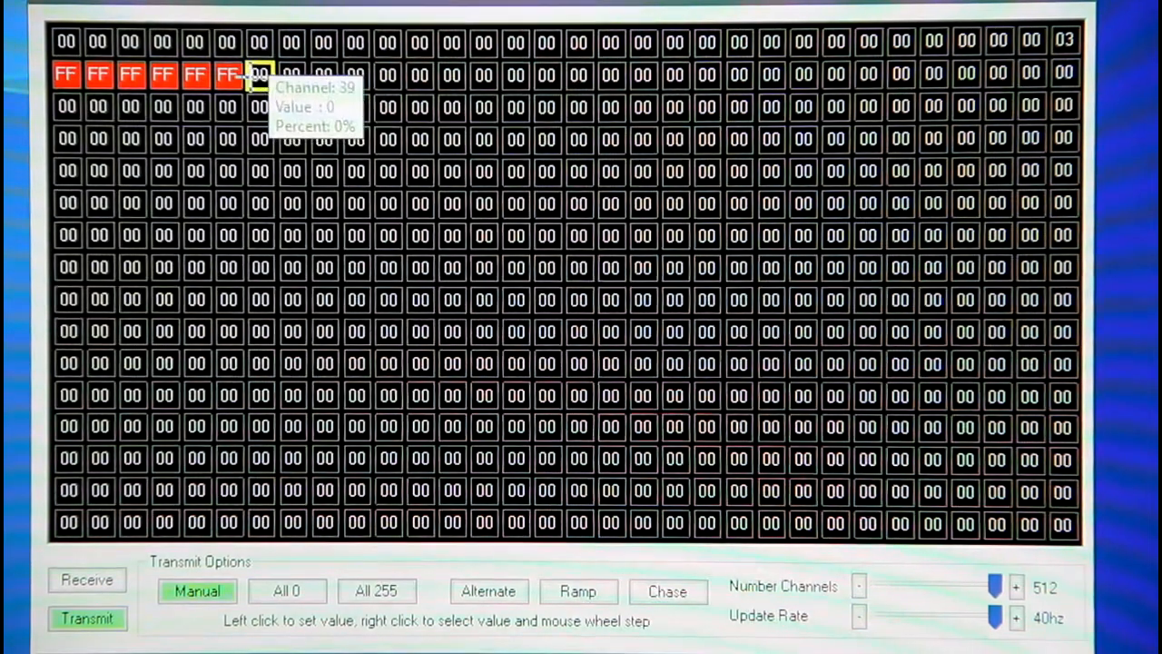
click(292, 74)
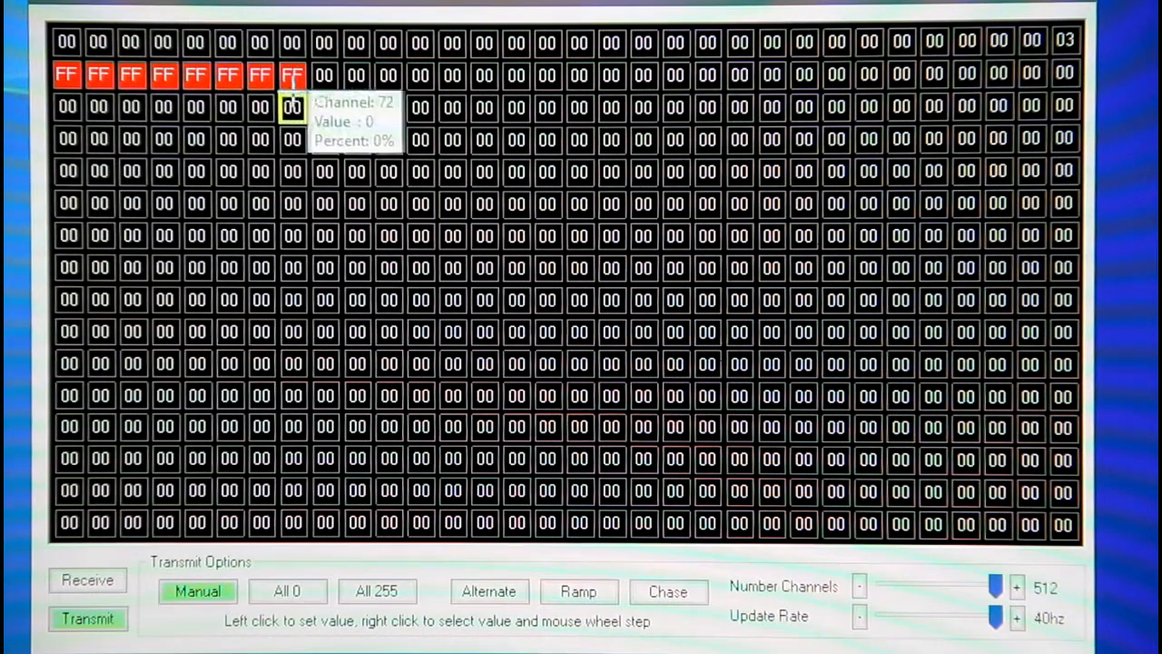
click(293, 74)
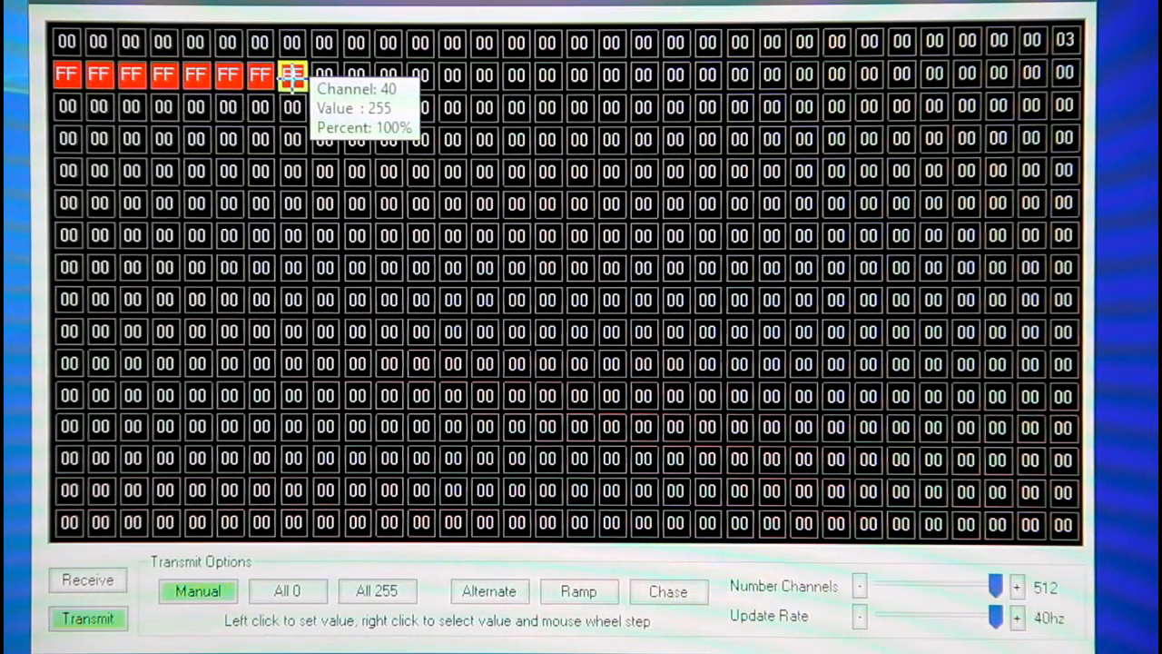